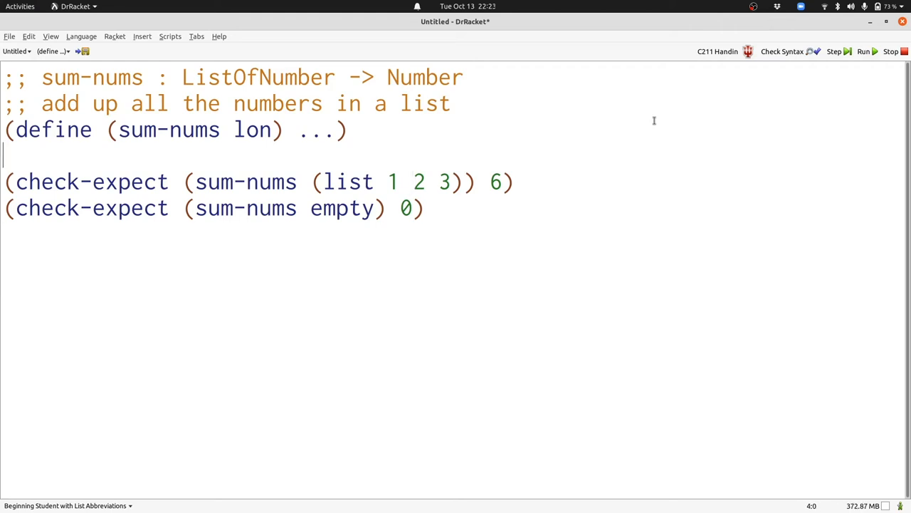
- Write the cond template for lon: (empty? lon) clause and (cons? lon) clause recurring on (rest lon)
text((cond [(empty? lon) ...])
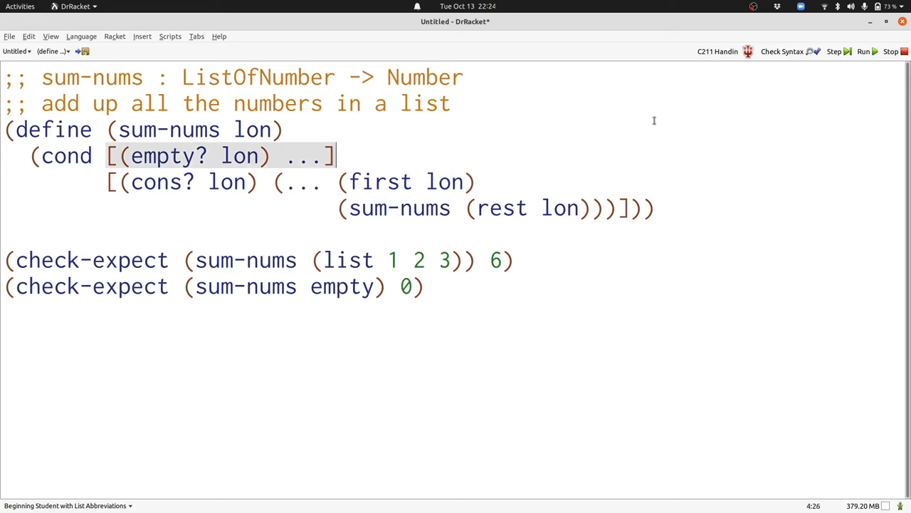
- Fill in 0 for the empty case and + for the cons case, then run so both tests pass
text(0)
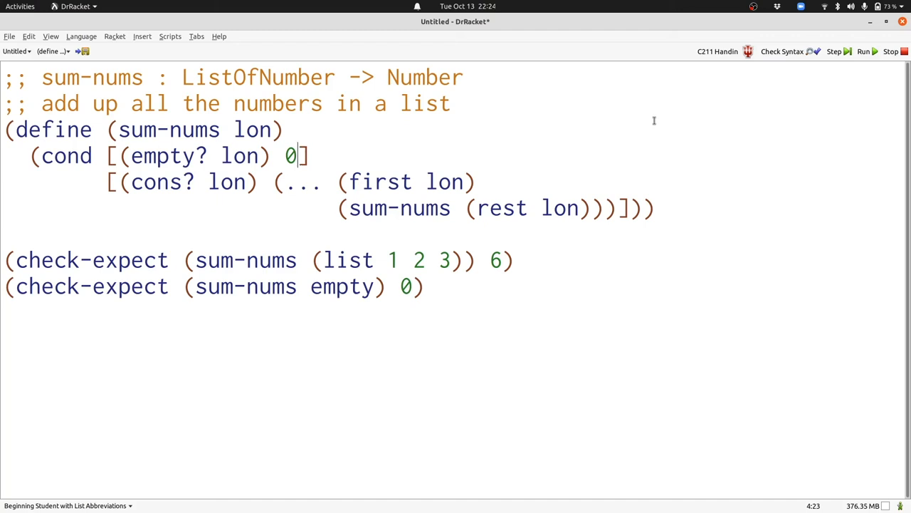
text(+)
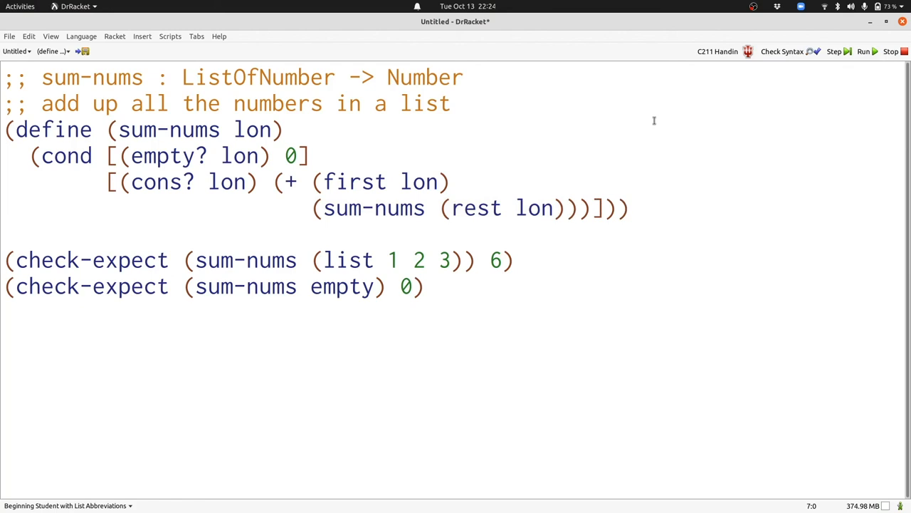
click(862, 51)
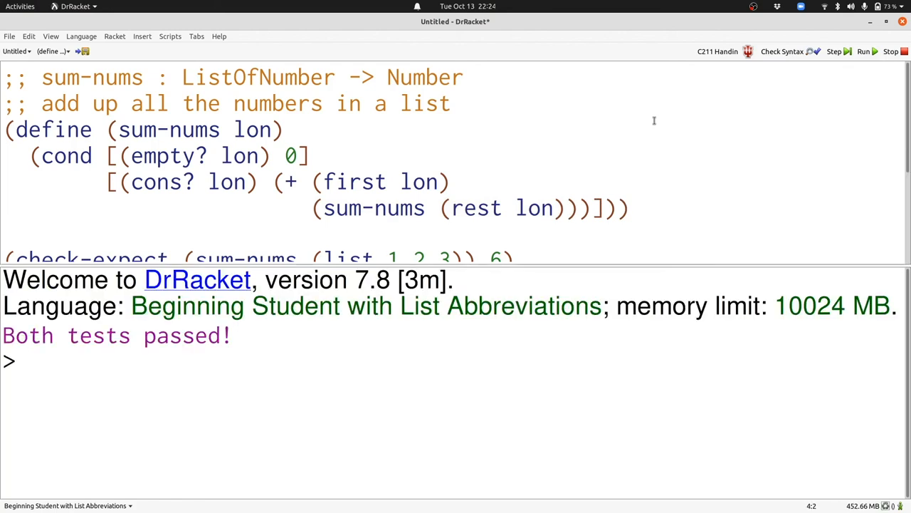